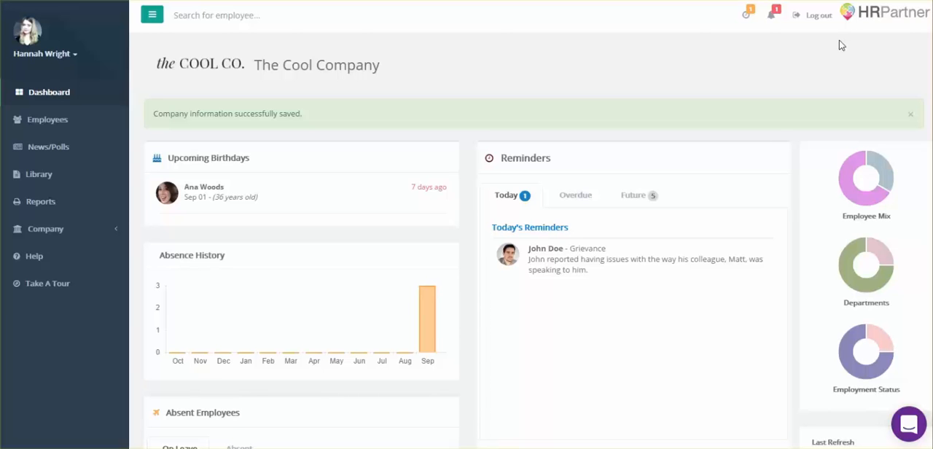
pyautogui.moveTo(224, 112)
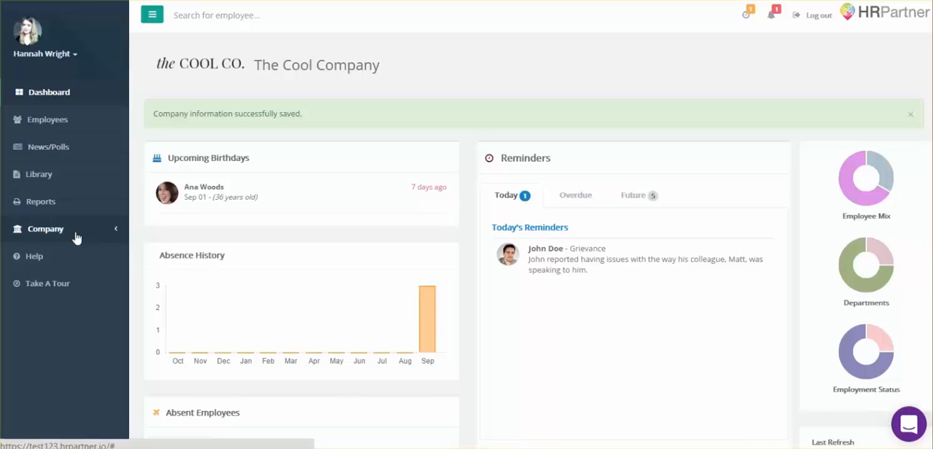
# Step: Reach the portal options in the Company Setup details
pyautogui.click(45, 228)
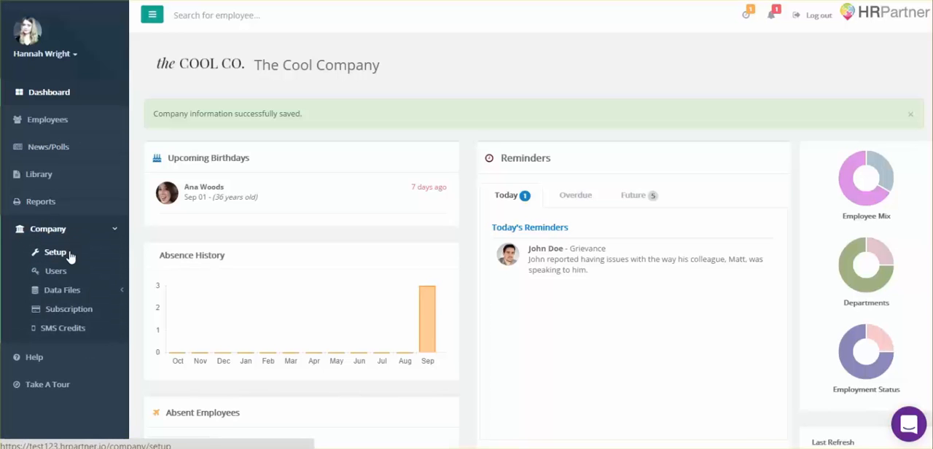
pyautogui.click(55, 251)
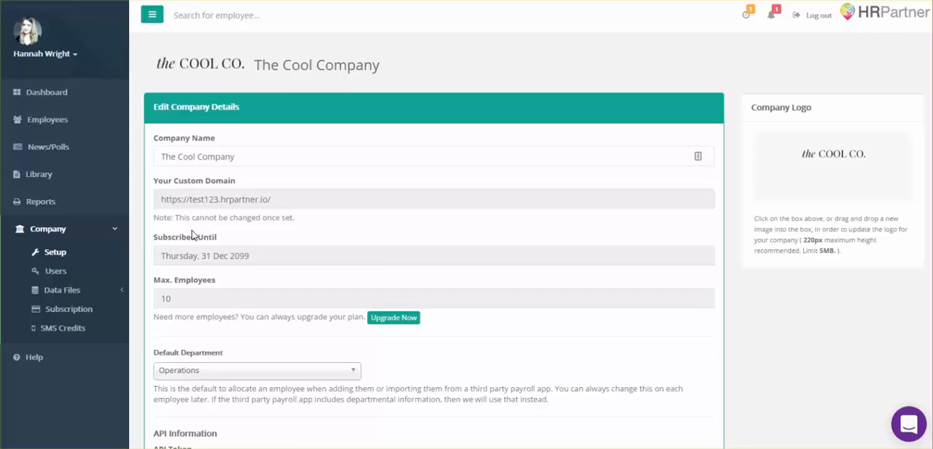
pyautogui.scroll(-3)
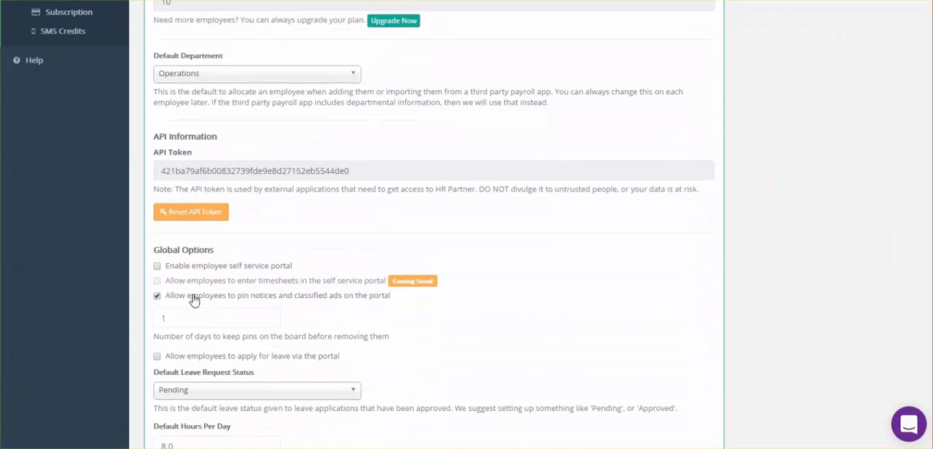
pyautogui.scroll(-3)
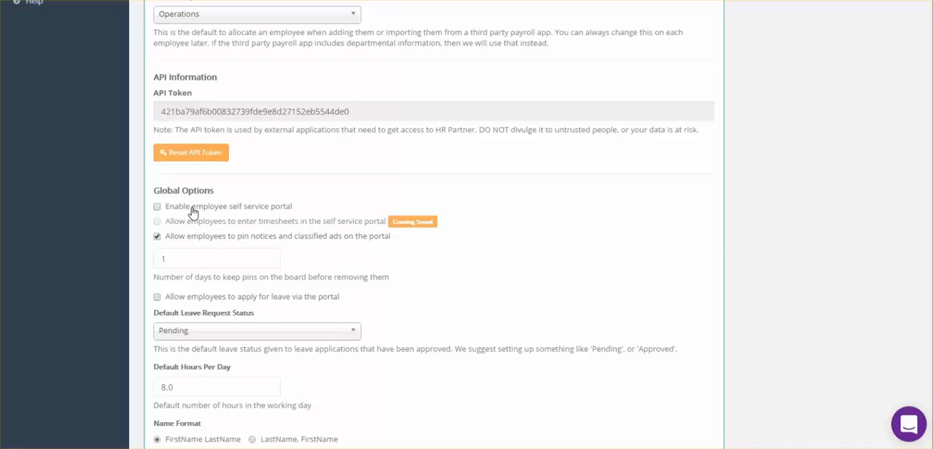
# Step: Enable the employee self service portal and portal leave applications, and save the settings
pyautogui.click(157, 207)
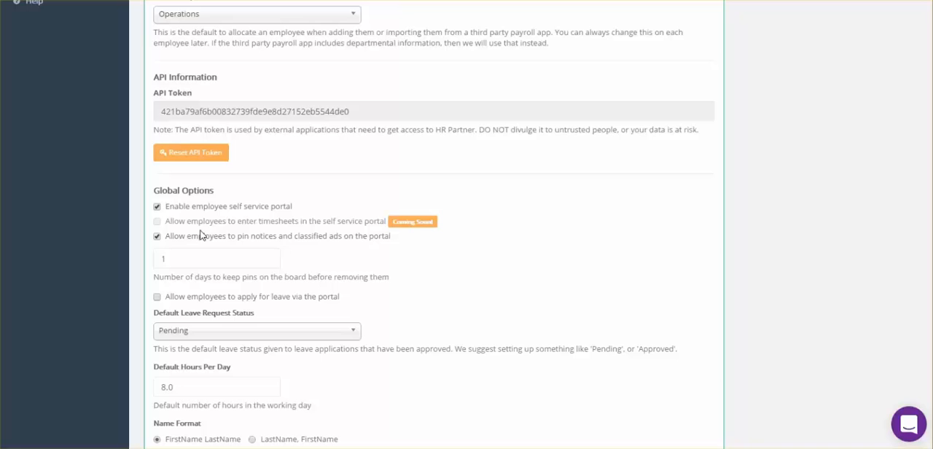
pyautogui.moveTo(192, 302)
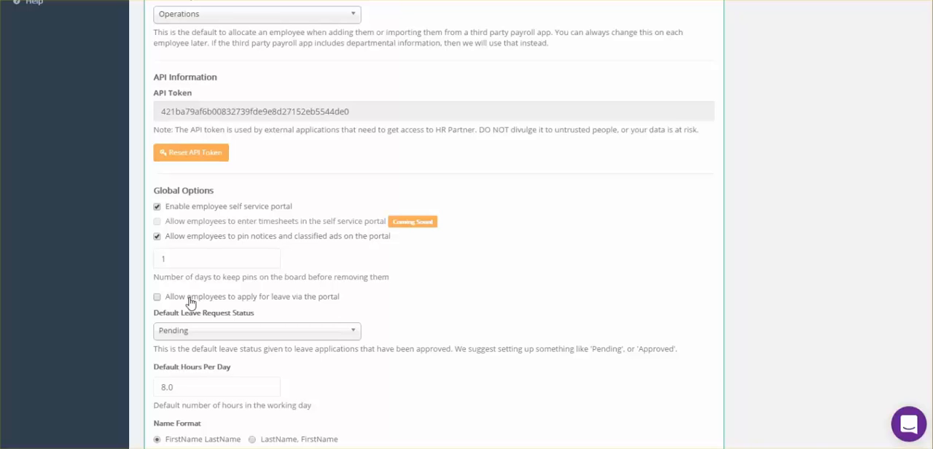
pyautogui.click(156, 297)
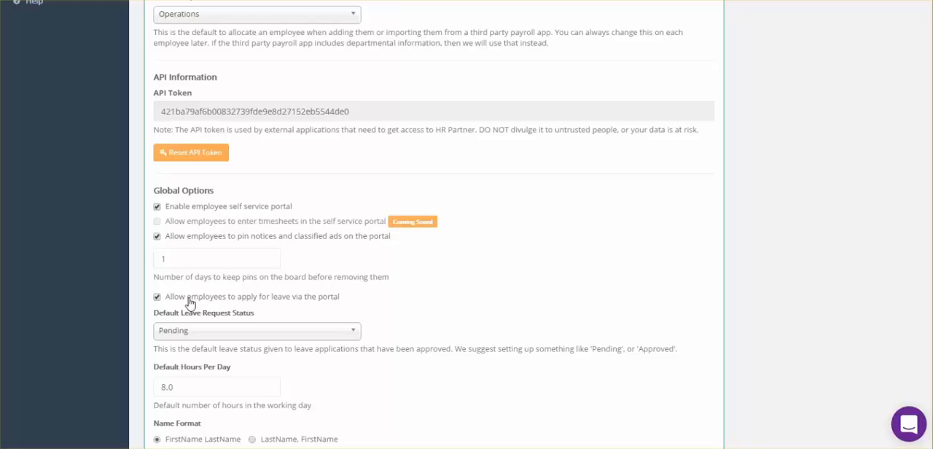
pyautogui.scroll(-3)
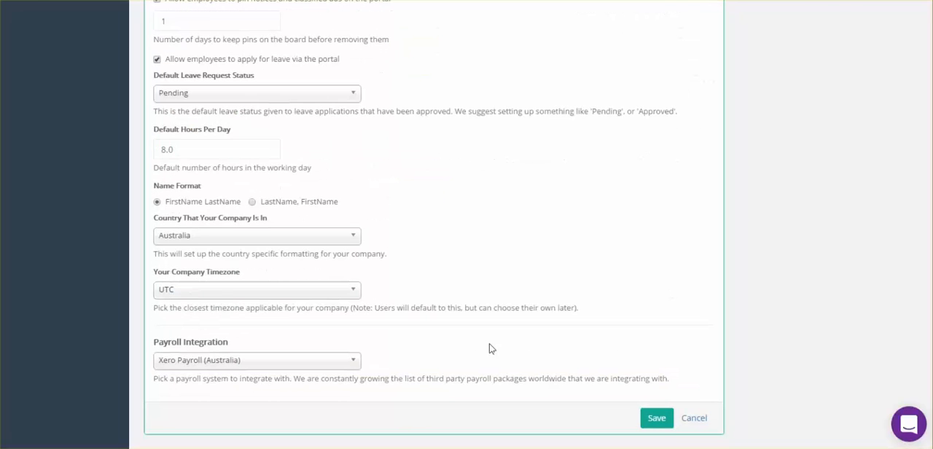
pyautogui.click(656, 417)
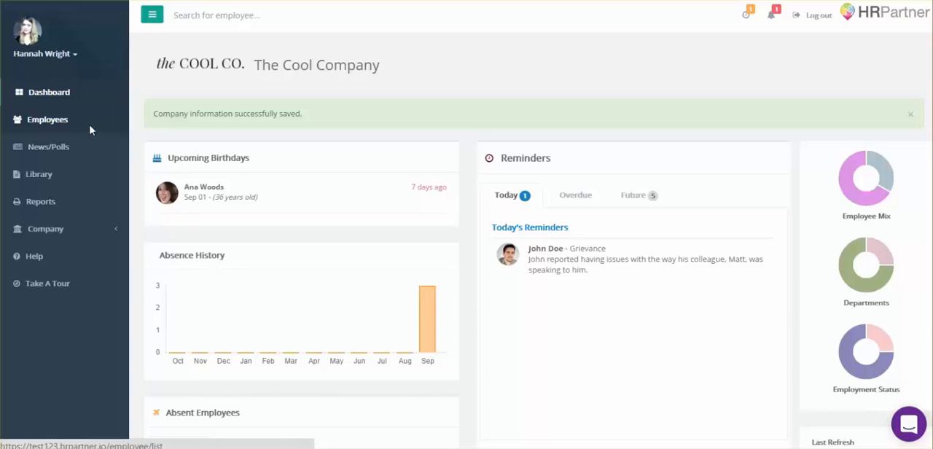
# Step: Show the employee list from the sidebar
pyautogui.click(47, 119)
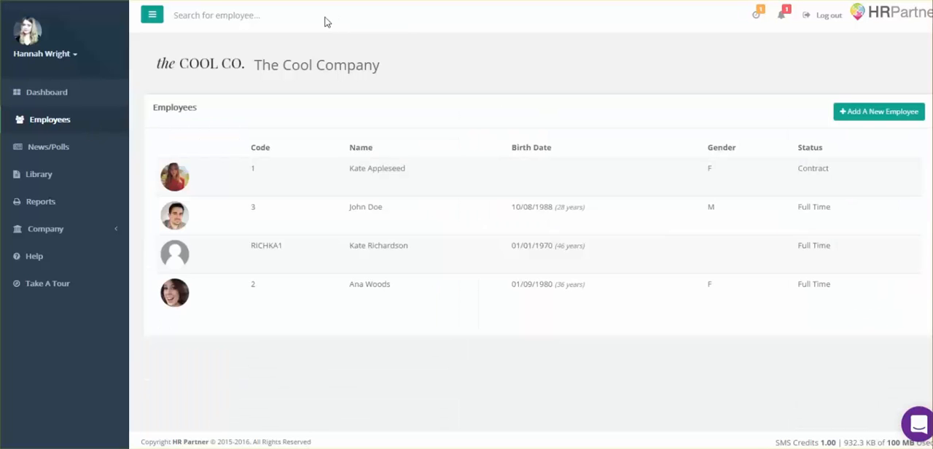
pyautogui.moveTo(256, 38)
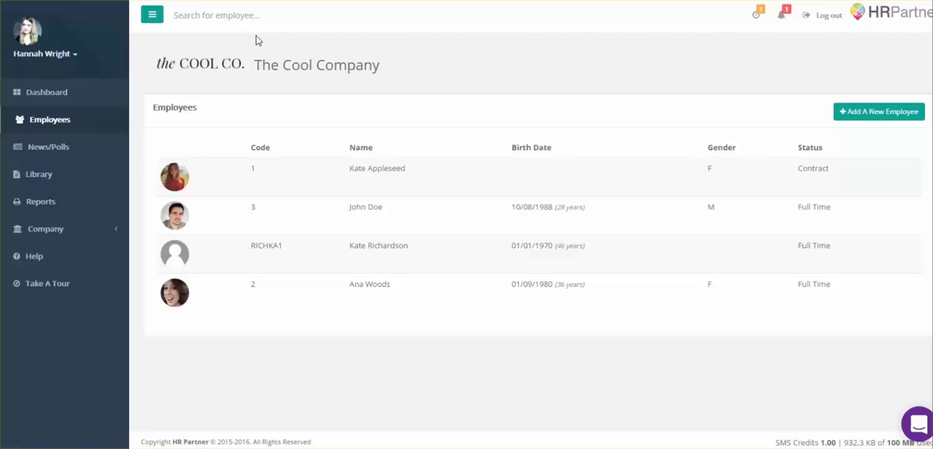
pyautogui.moveTo(878, 111)
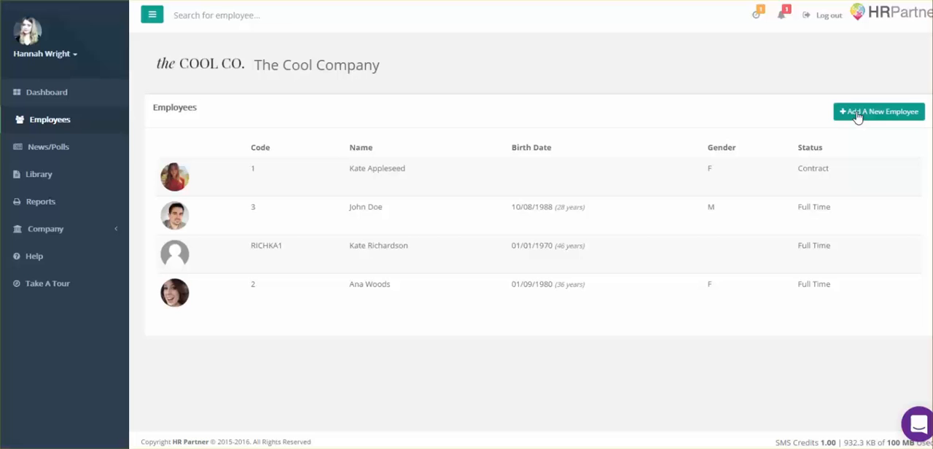
pyautogui.moveTo(281, 180)
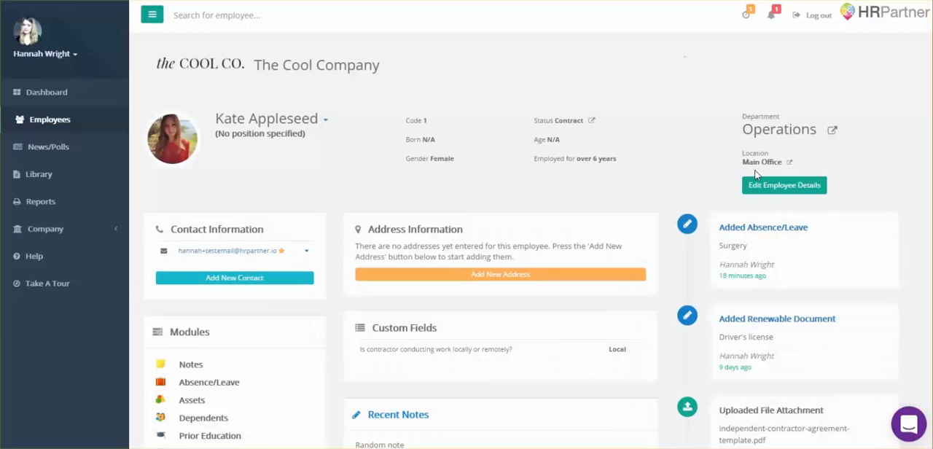
# Step: Edit Kate Appleseed's details and reach the Self Service Portal section
pyautogui.click(784, 184)
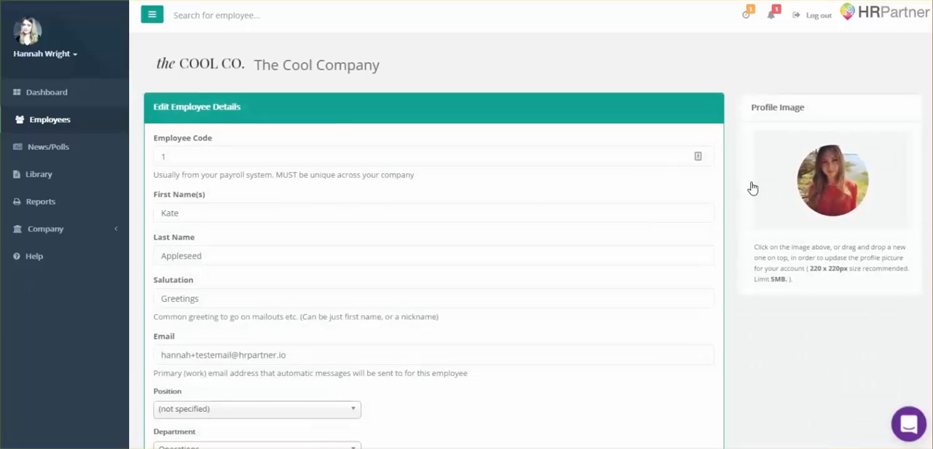
pyautogui.scroll(-3)
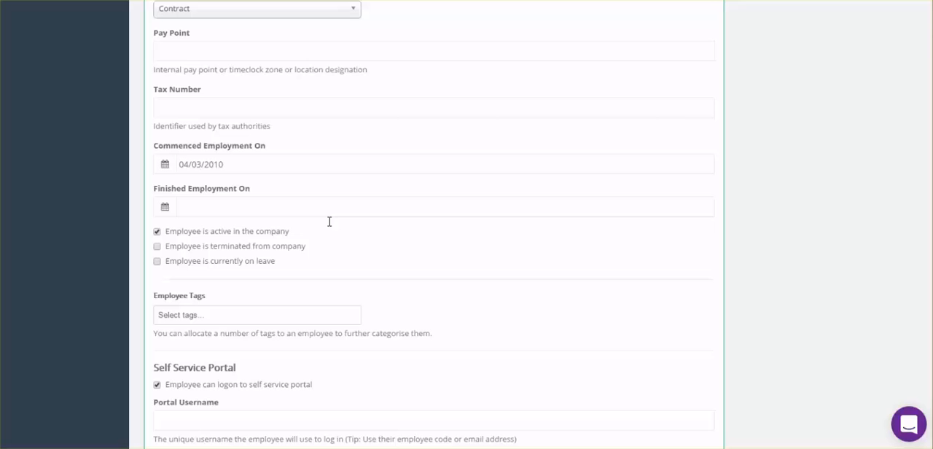
pyautogui.scroll(-3)
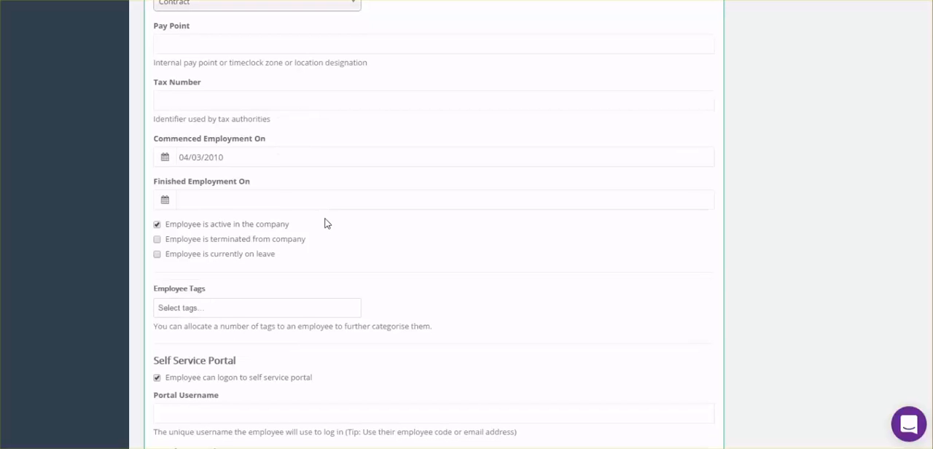
pyautogui.scroll(-3)
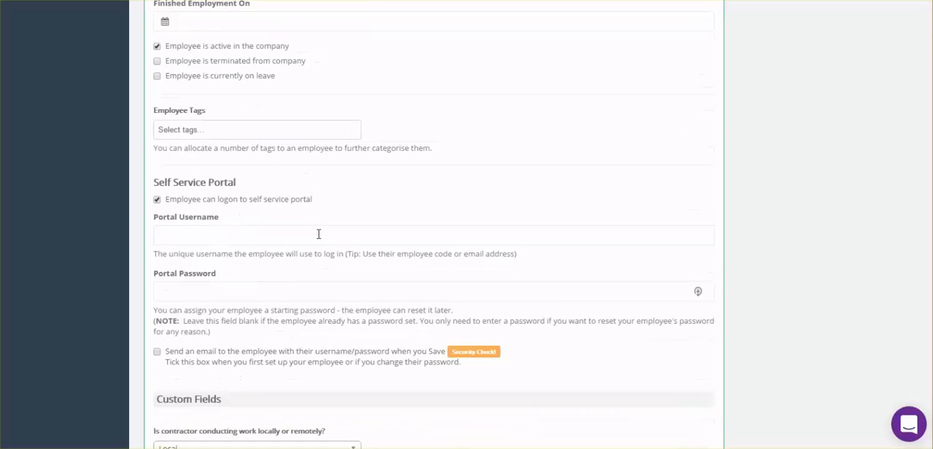
pyautogui.scroll(-3)
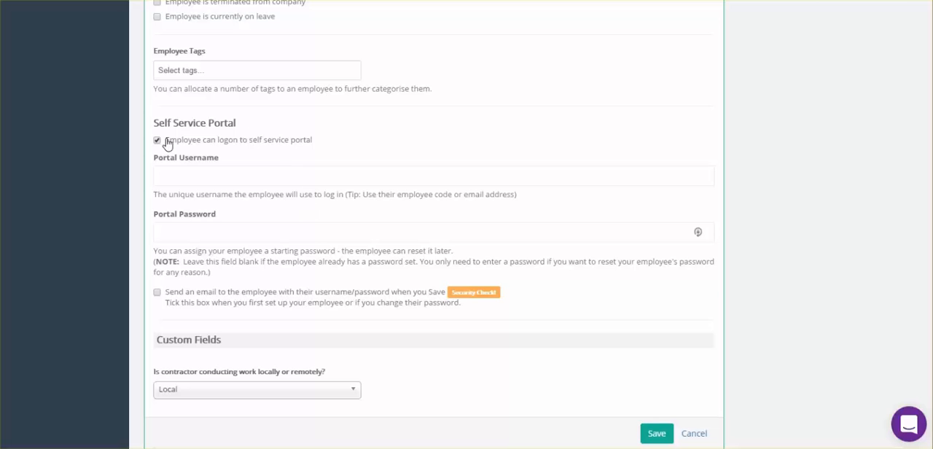
pyautogui.moveTo(195, 140)
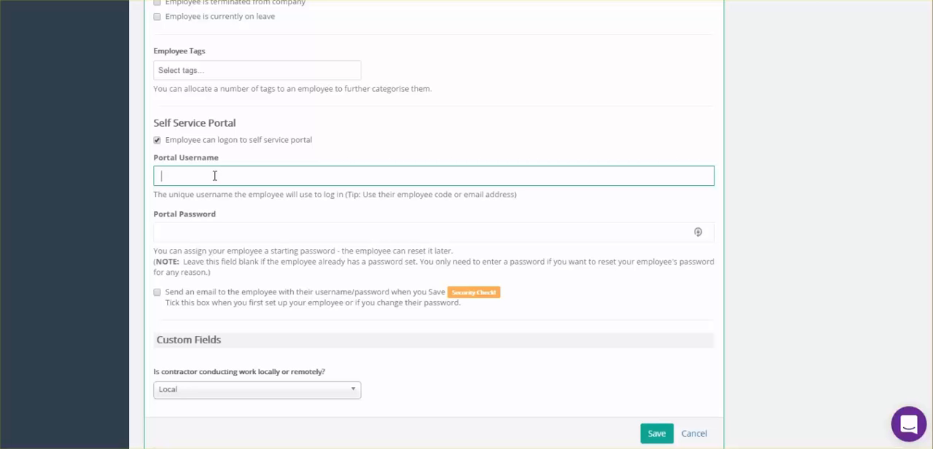
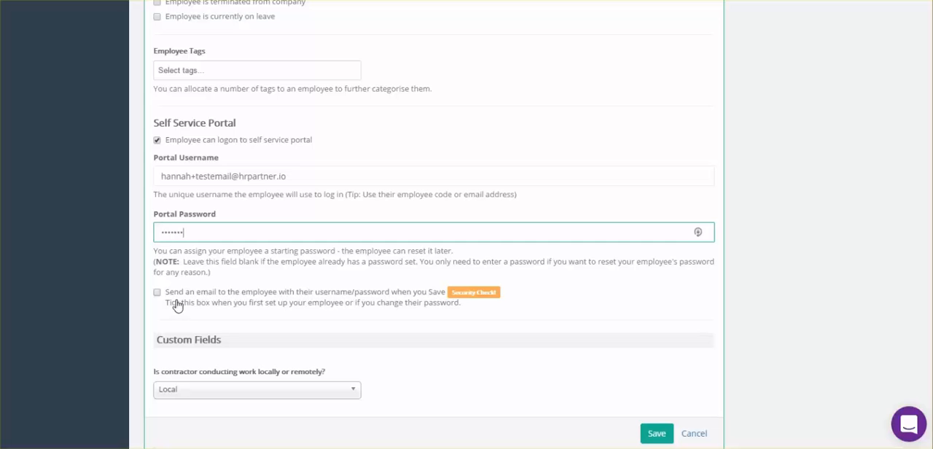
pyautogui.click(156, 292)
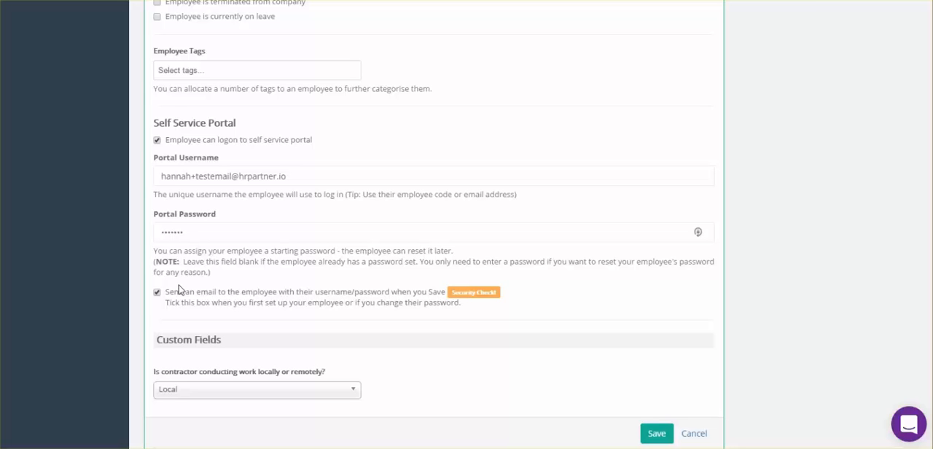
pyautogui.scroll(-3)
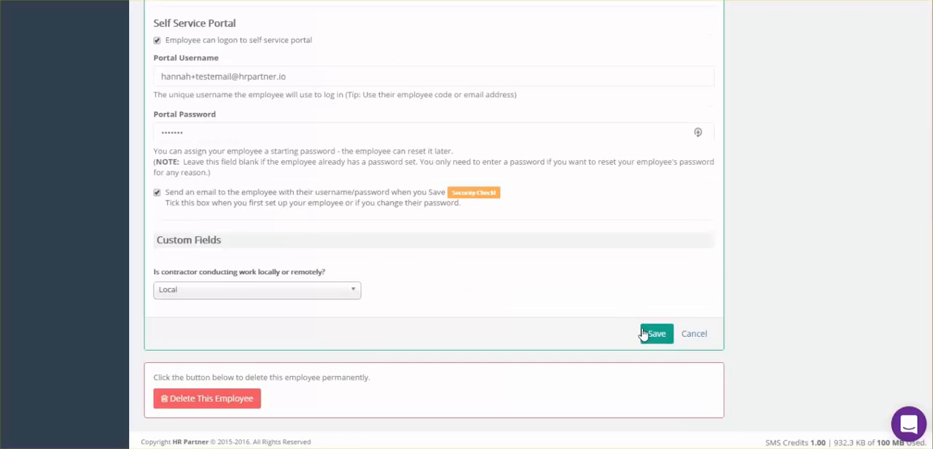
pyautogui.click(654, 334)
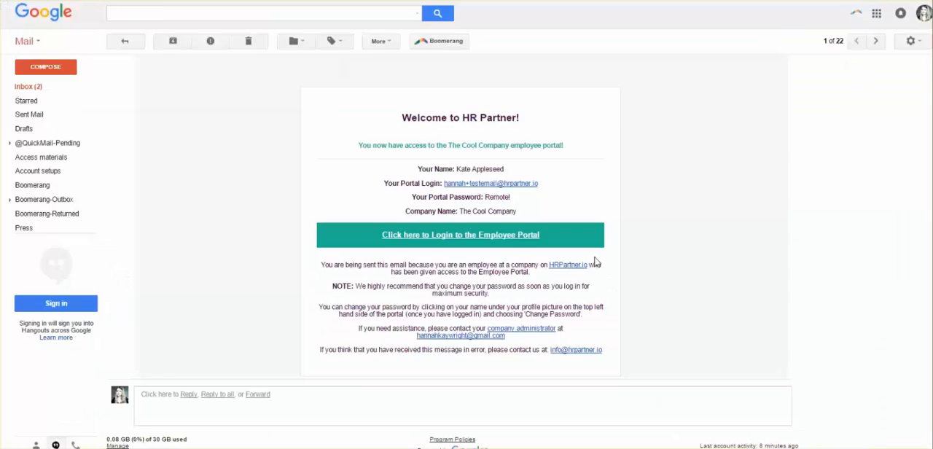
# Step: Log in to the employee portal from the welcome email and view Kate's leave requests
pyautogui.click(460, 235)
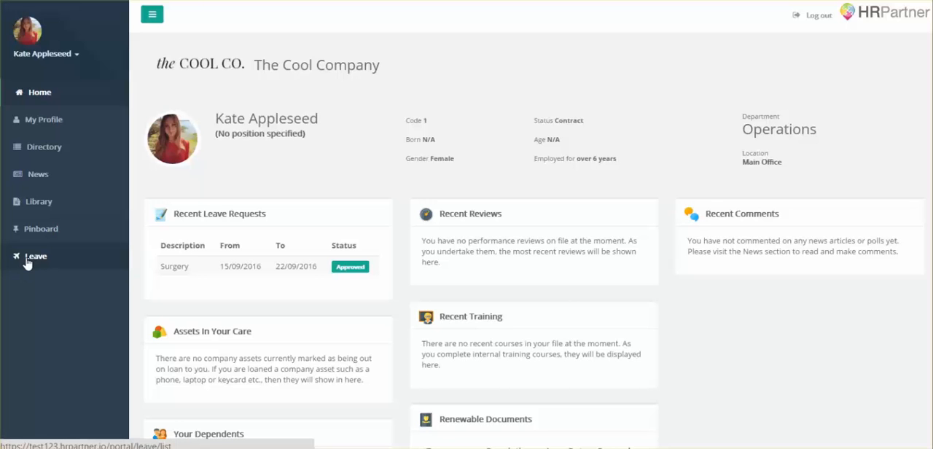
pyautogui.click(35, 256)
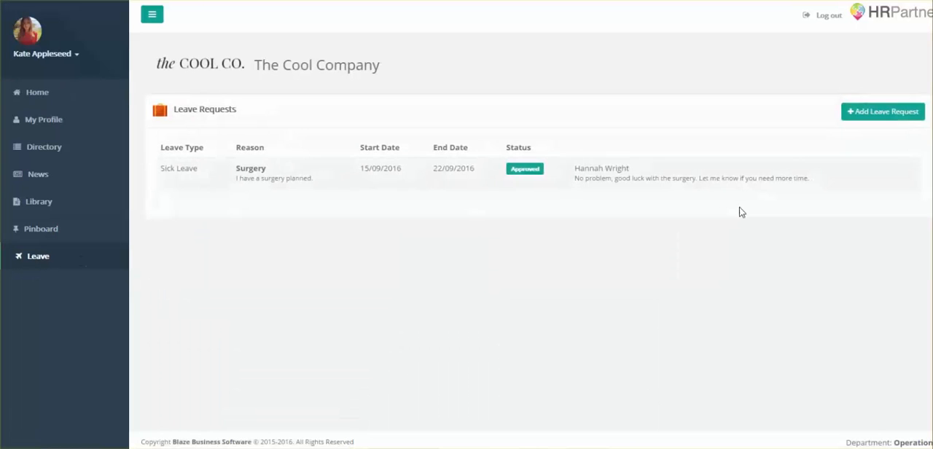
pyautogui.moveTo(883, 111)
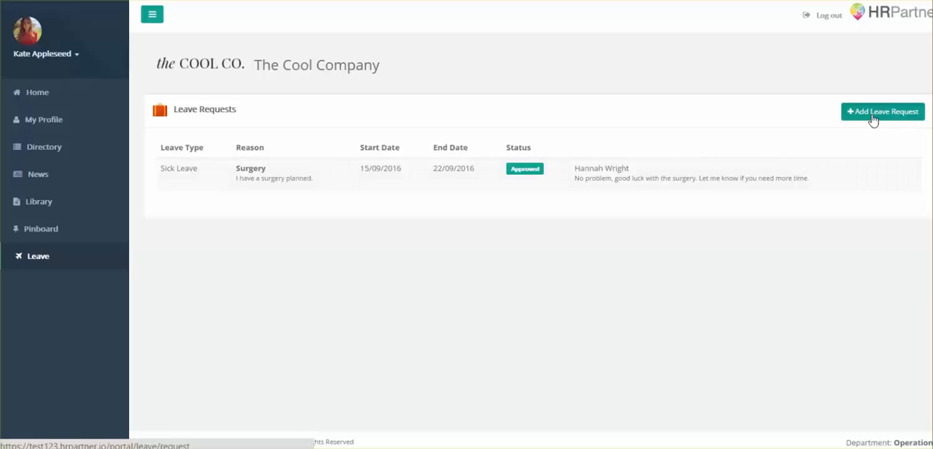
# Step: Submit a new Sick Leave request for surgery from 15/09/2016 for 3 days
pyautogui.click(882, 110)
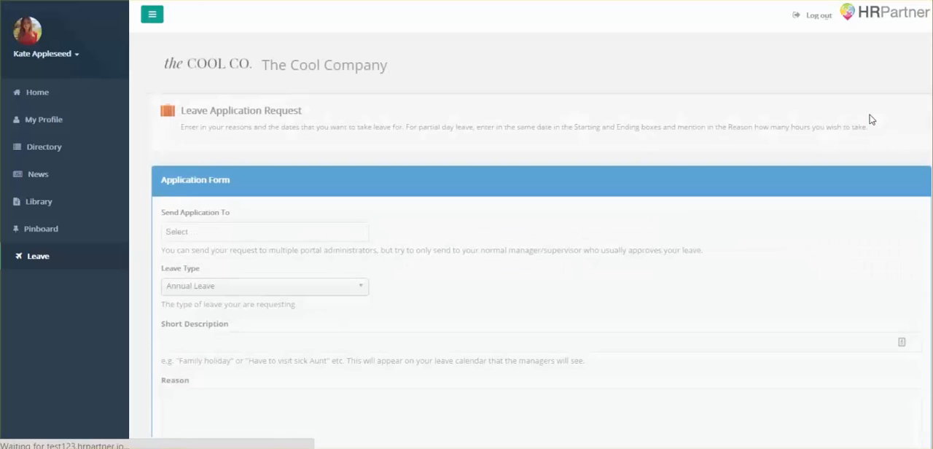
pyautogui.scroll(-3)
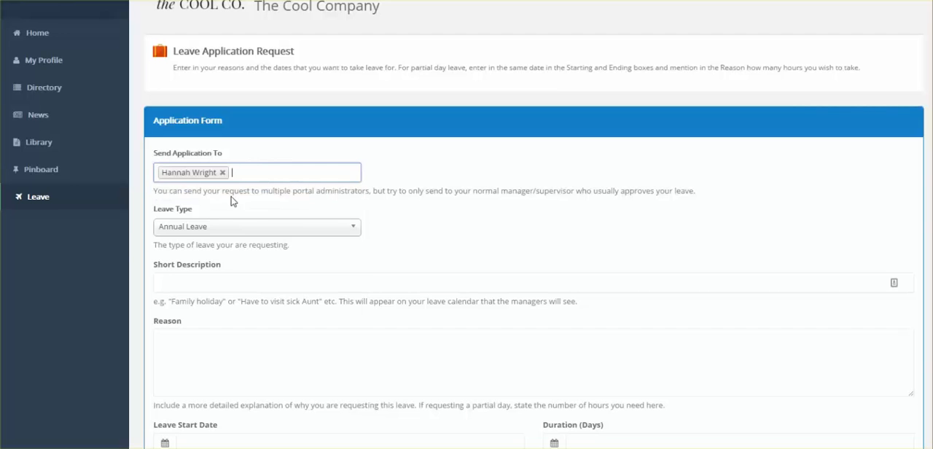
pyautogui.click(256, 225)
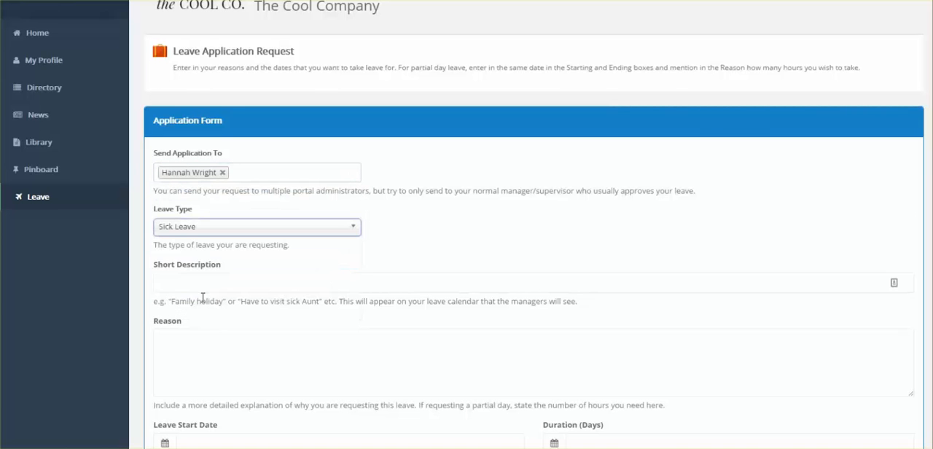
pyautogui.scroll(-3)
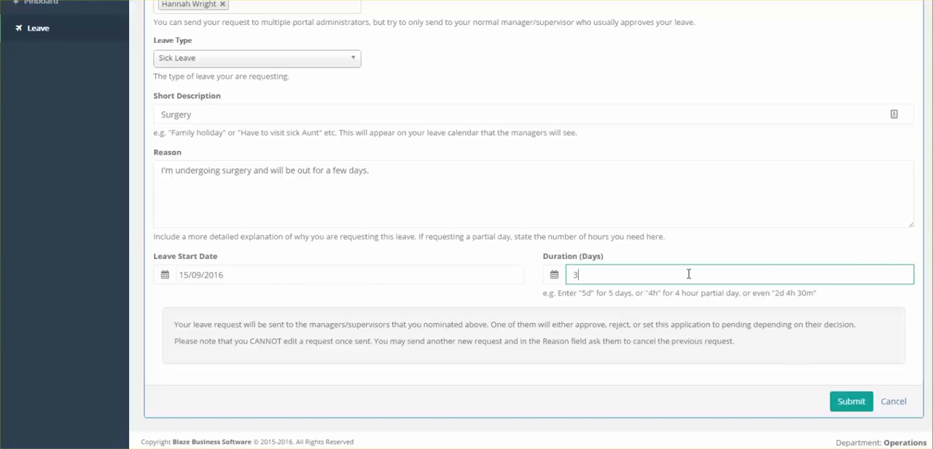
pyautogui.moveTo(809, 352)
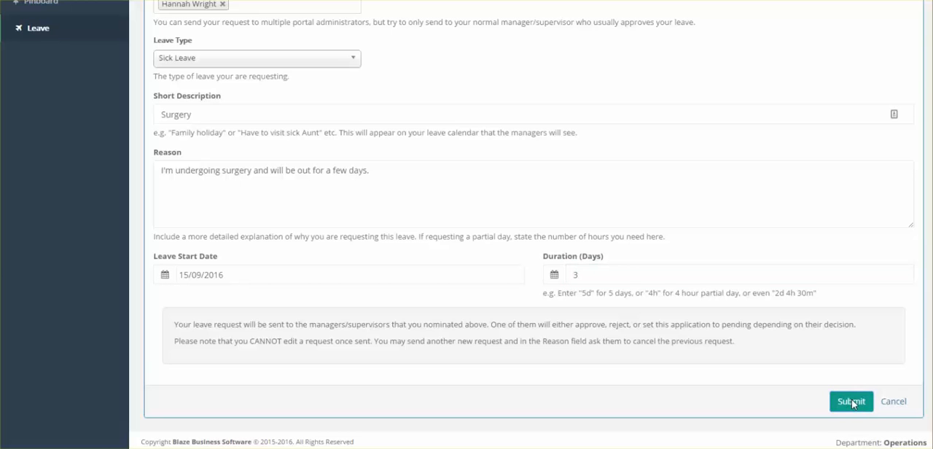
pyautogui.click(851, 401)
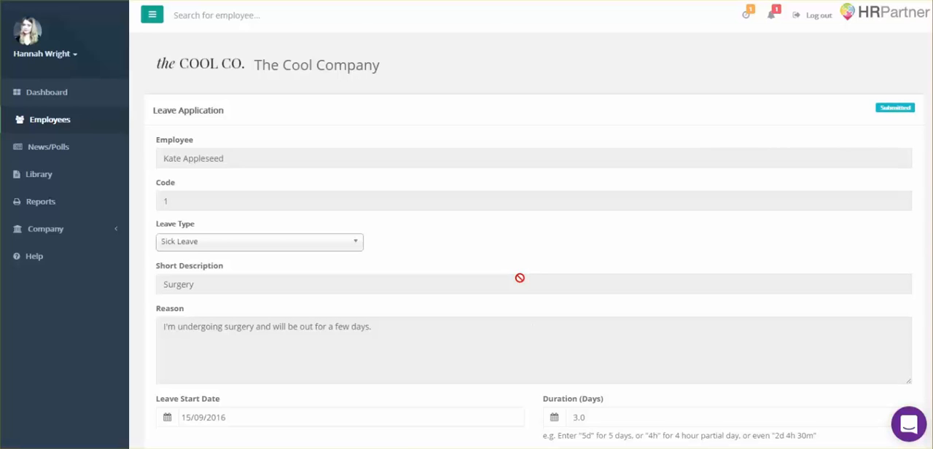
pyautogui.moveTo(526, 327)
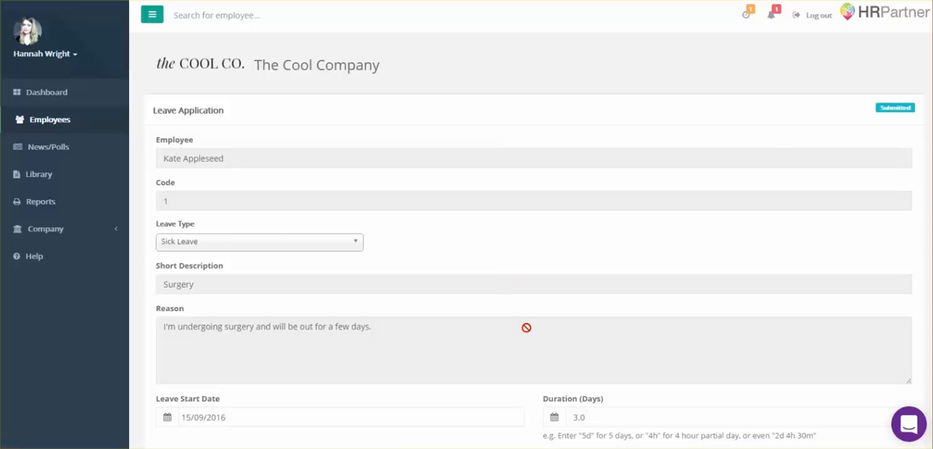
# Step: Approve the application with the note 'No problem -- take as much time off as you need.'
pyautogui.scroll(-3)
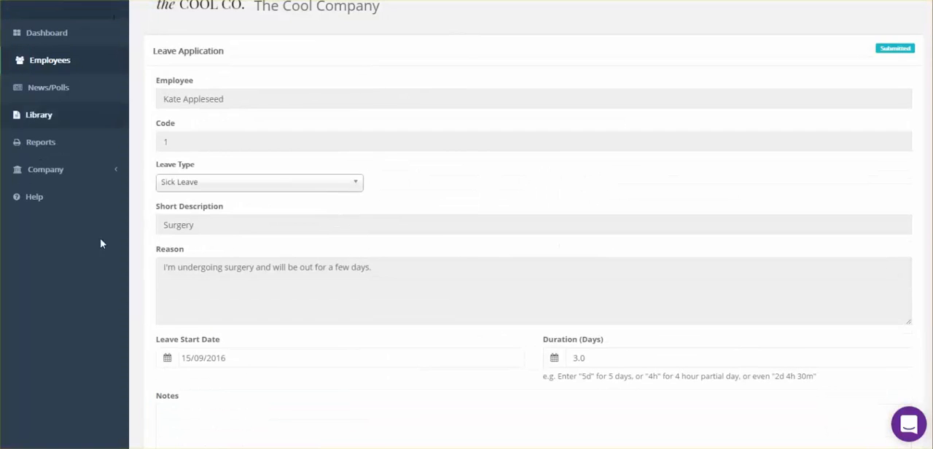
pyautogui.scroll(-3)
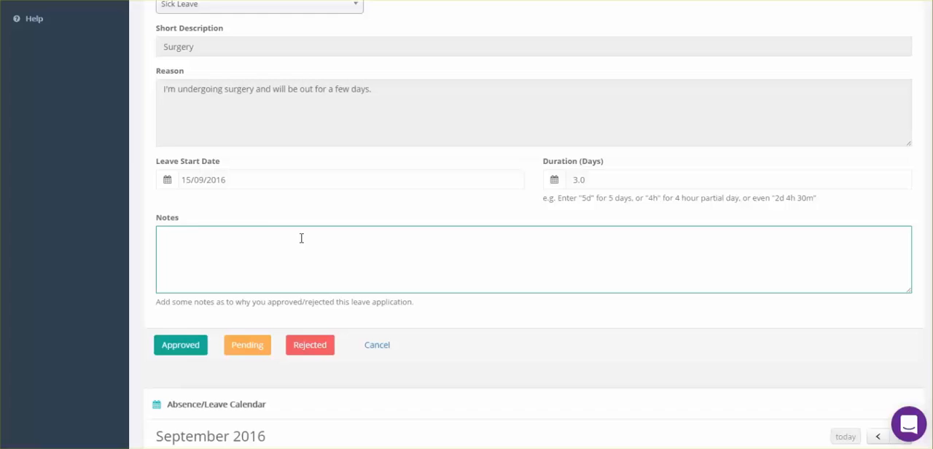
pyautogui.write('No problem -- take as much time off as you need.')
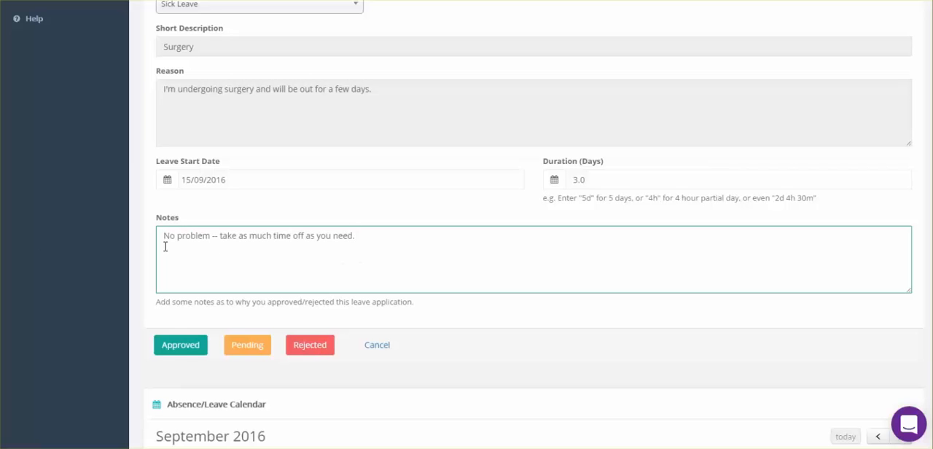
pyautogui.moveTo(263, 239)
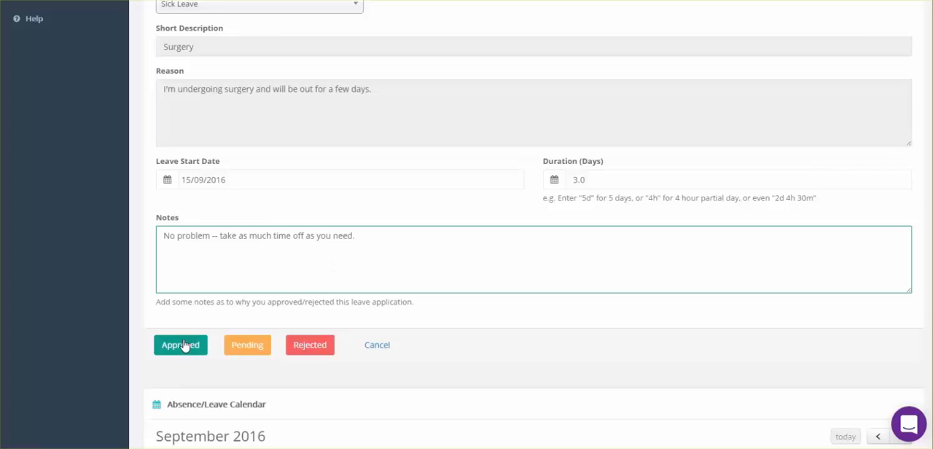
pyautogui.moveTo(169, 360)
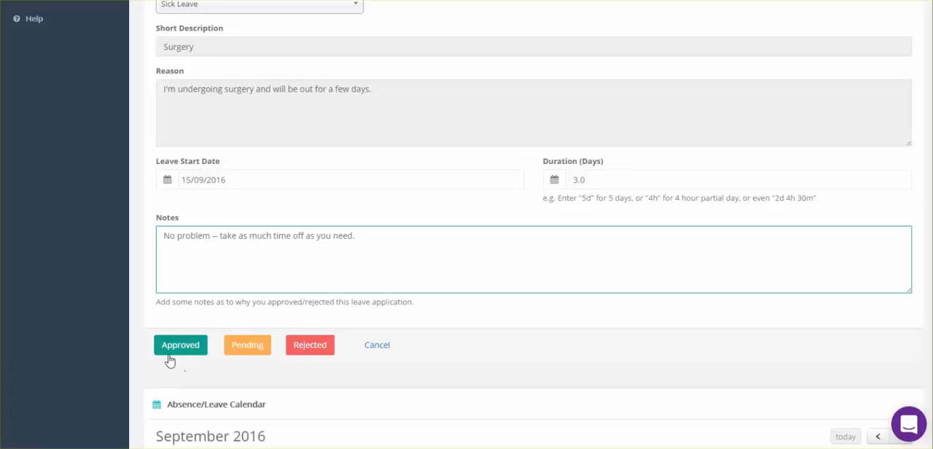
pyautogui.click(180, 345)
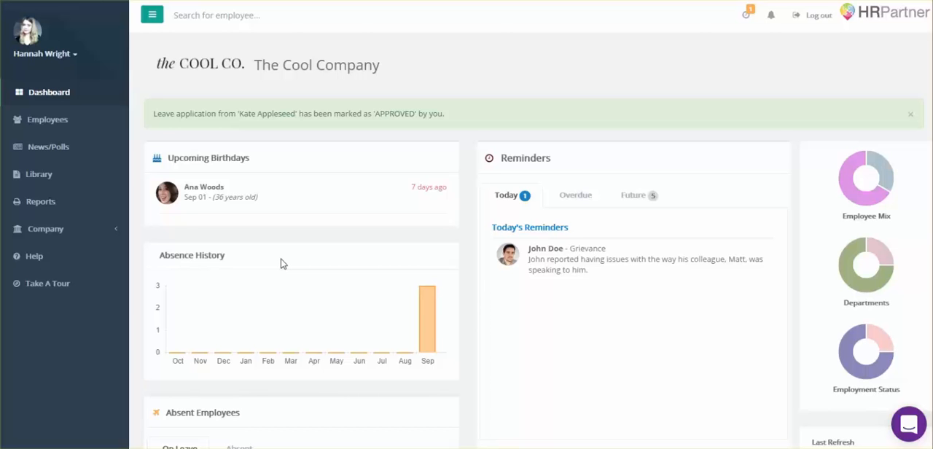
pyautogui.moveTo(449, 136)
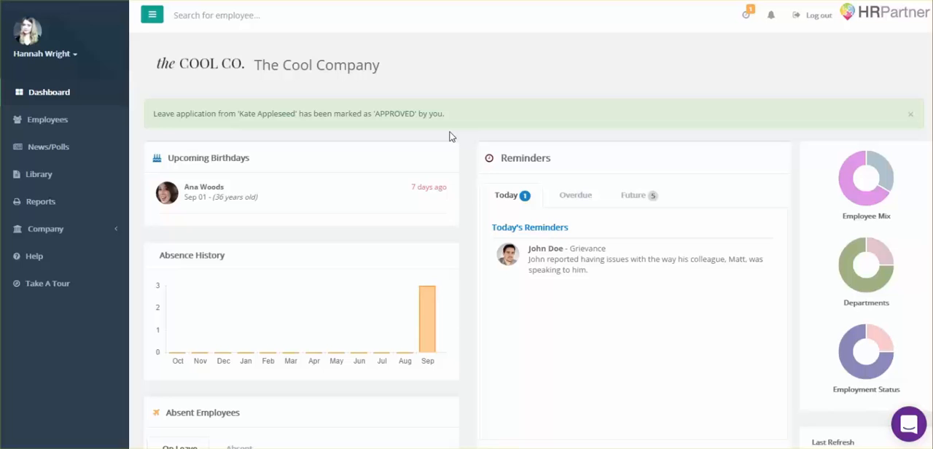